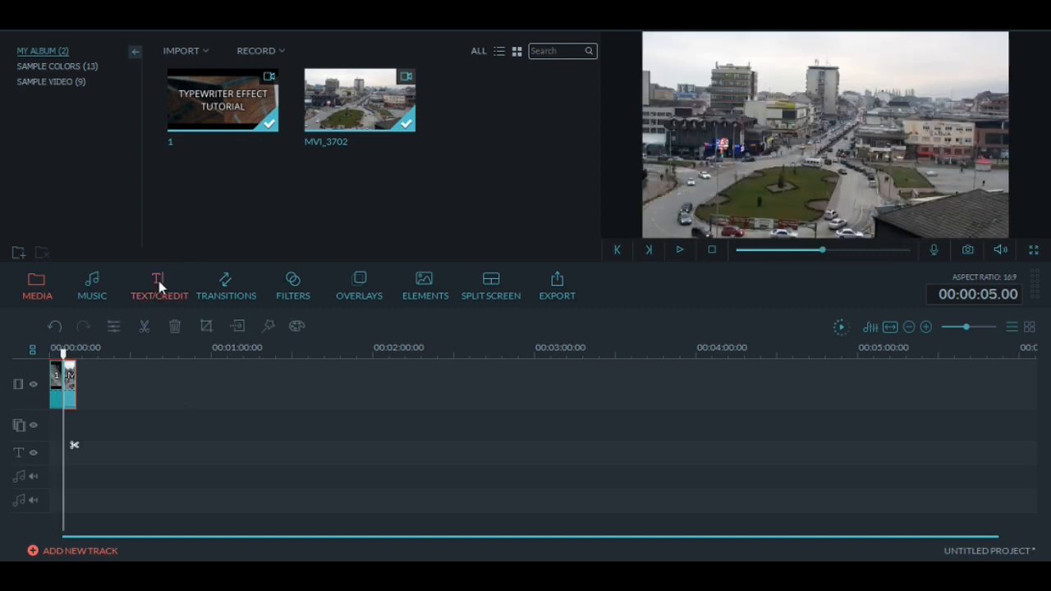
# Step: Show the TEXT/CREDIT title templates and scroll through the list
pyautogui.click(158, 286)
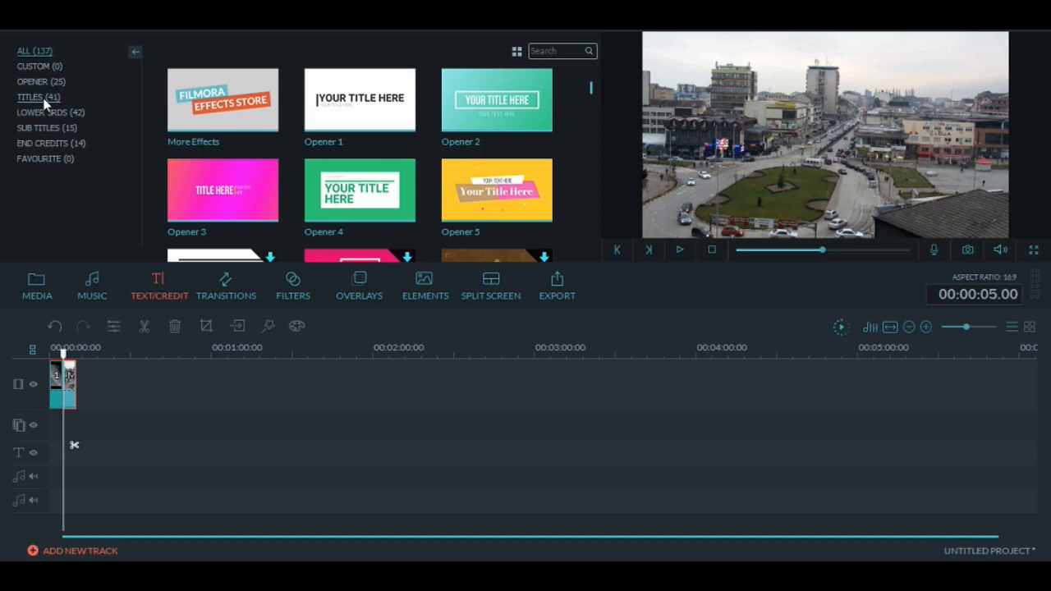
pyautogui.scroll(-3)
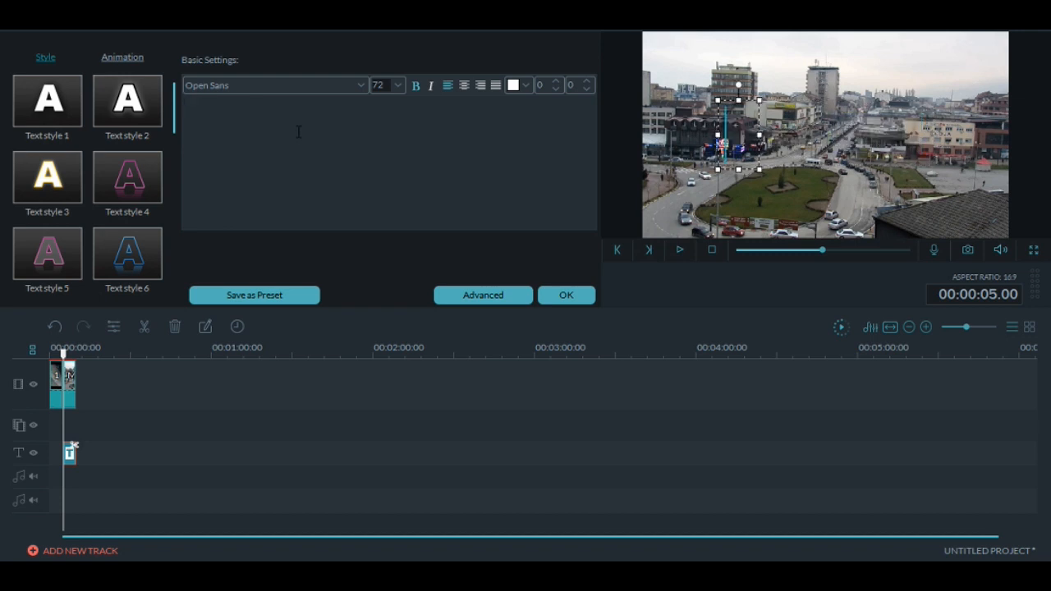
# Step: Type FILMORA and TUTORIAL on two lines and apply Text style 2
pyautogui.write('FI')
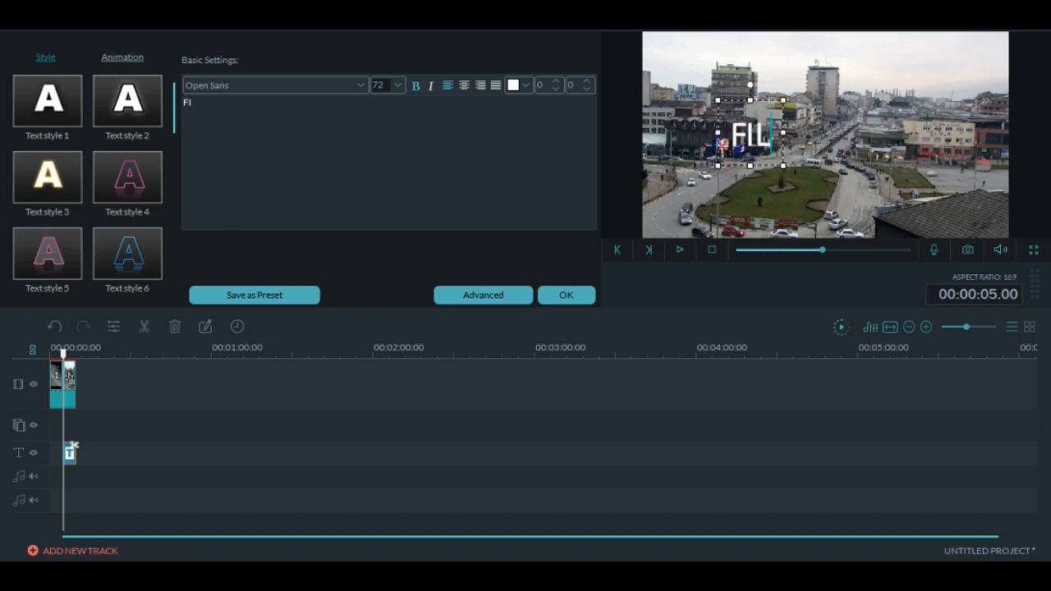
pyautogui.write('ILMORA TUTORIAL')
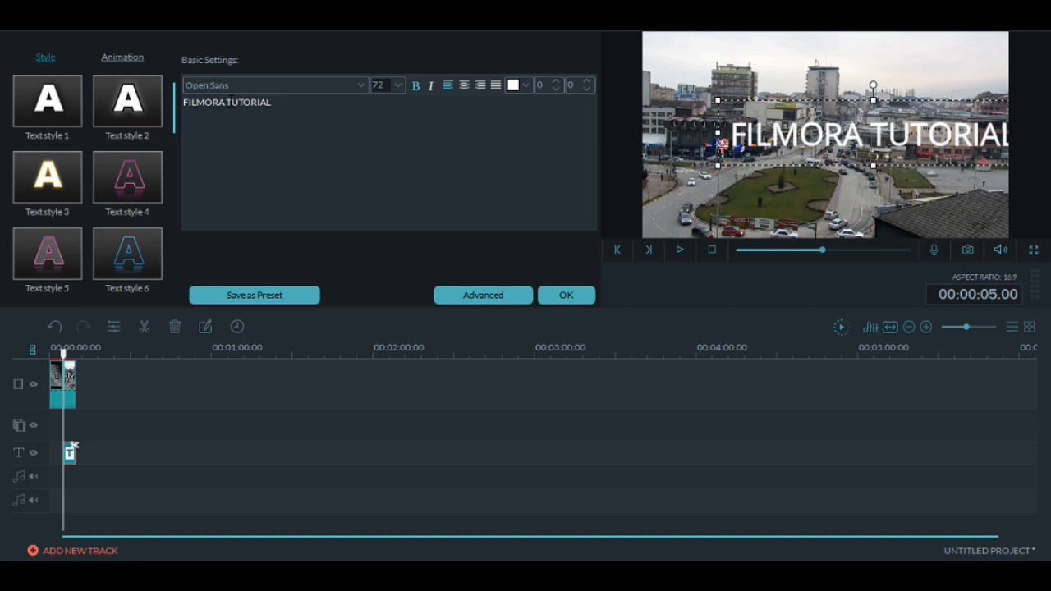
pyautogui.press('enter')
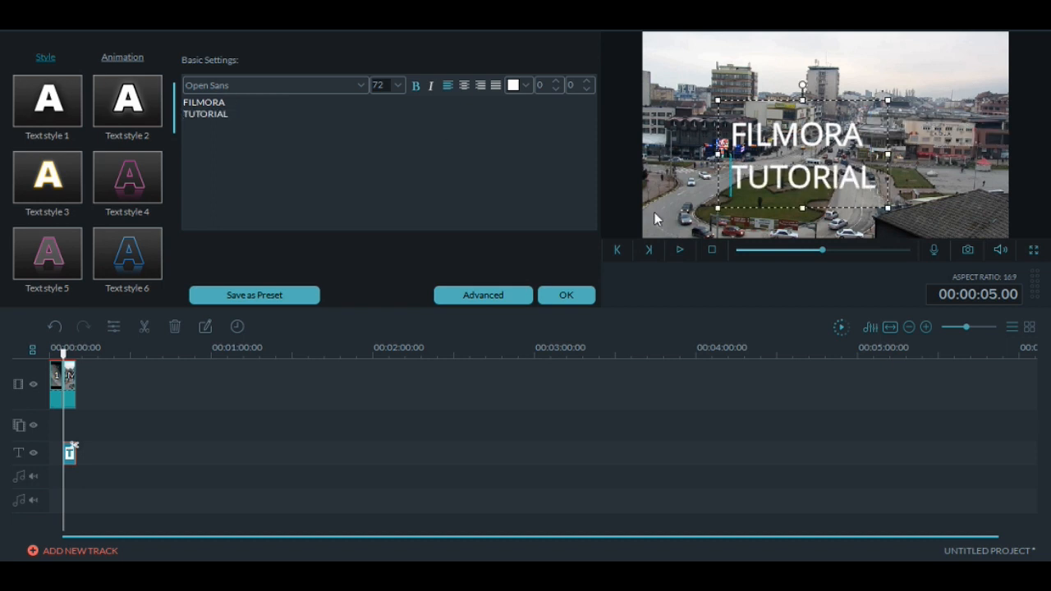
pyautogui.click(464, 86)
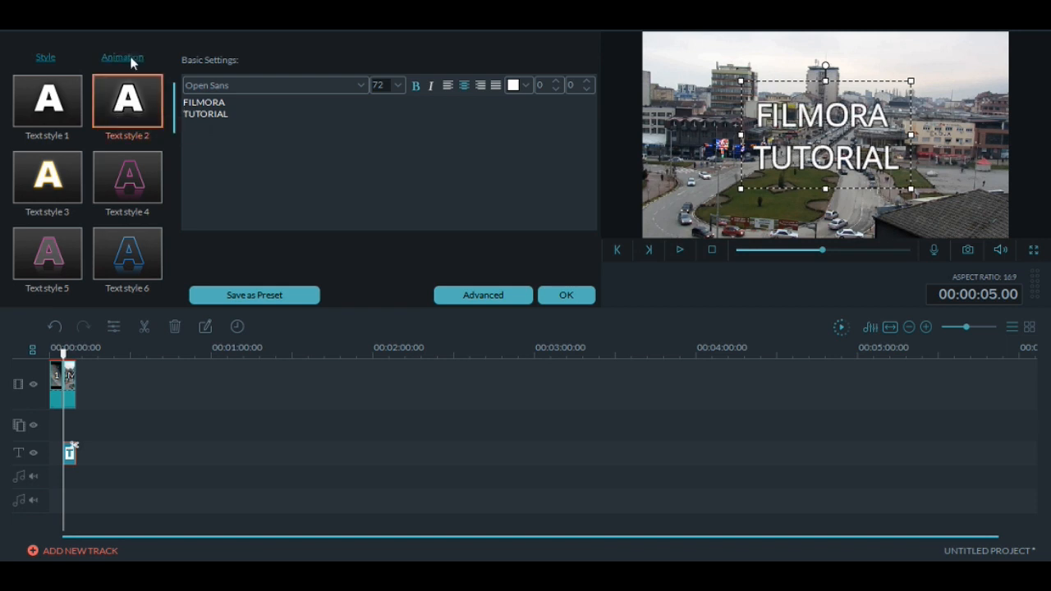
# Step: Apply the Type Writer animation preset to the title and confirm with OK
pyautogui.click(122, 57)
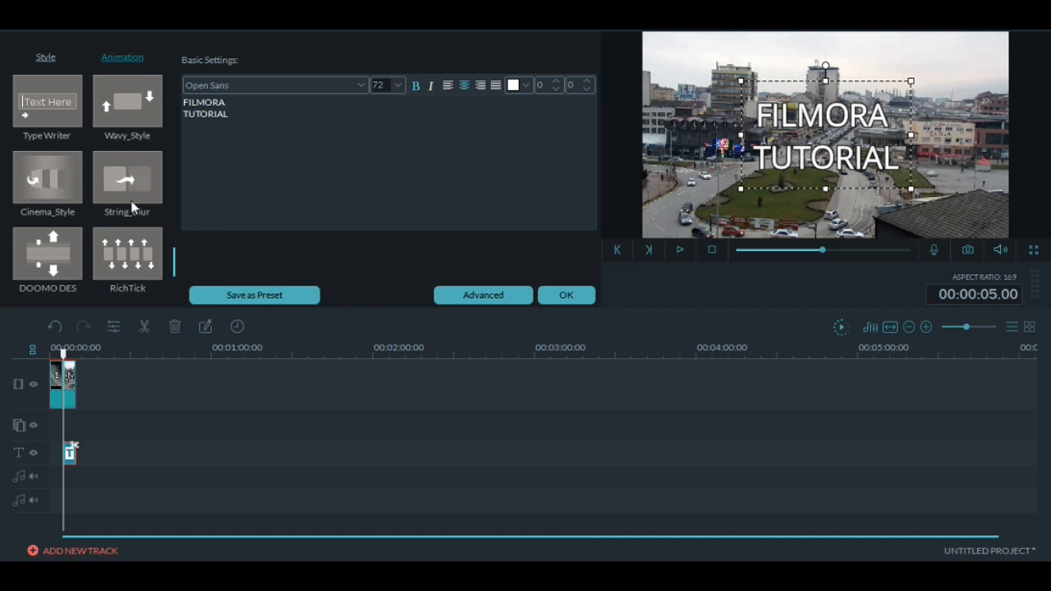
pyautogui.click(46, 101)
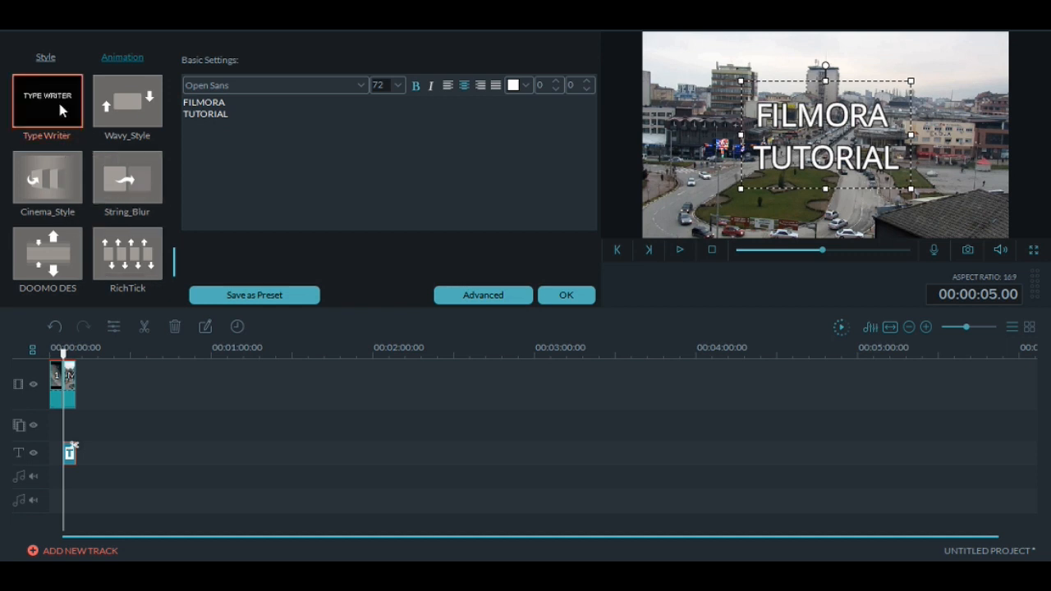
pyautogui.click(36, 285)
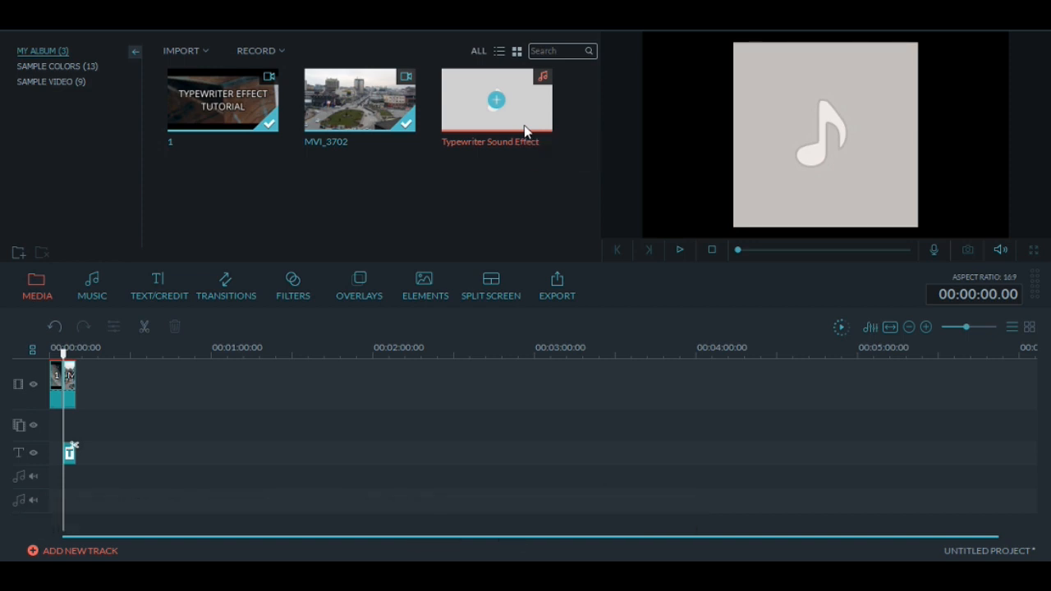
pyautogui.moveTo(546, 106)
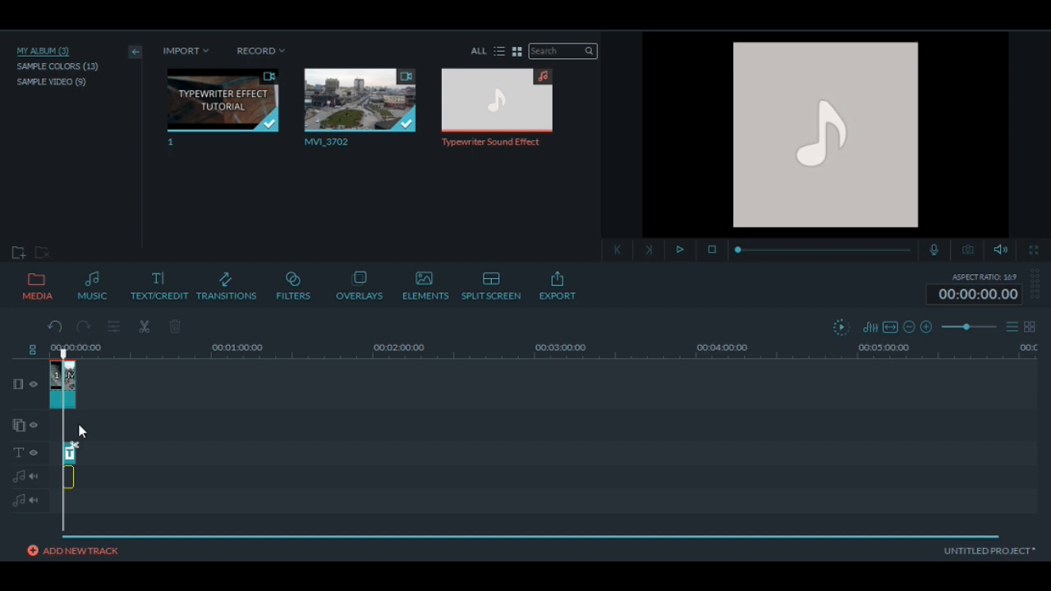
# Step: Place the Typewriter Sound Effect on the audio track under the title and preview
pyautogui.click(678, 250)
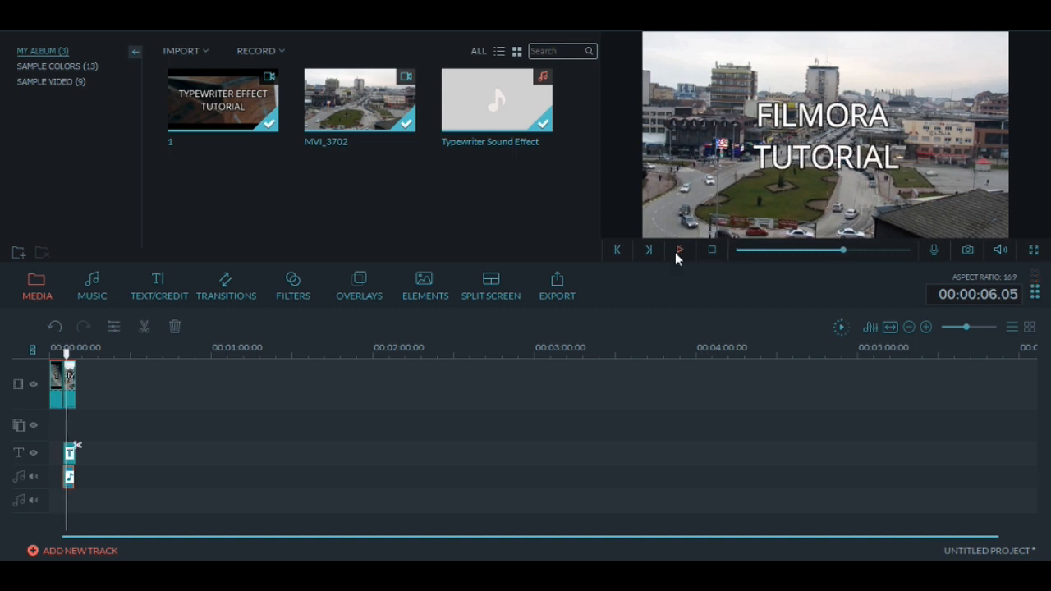
pyautogui.click(677, 249)
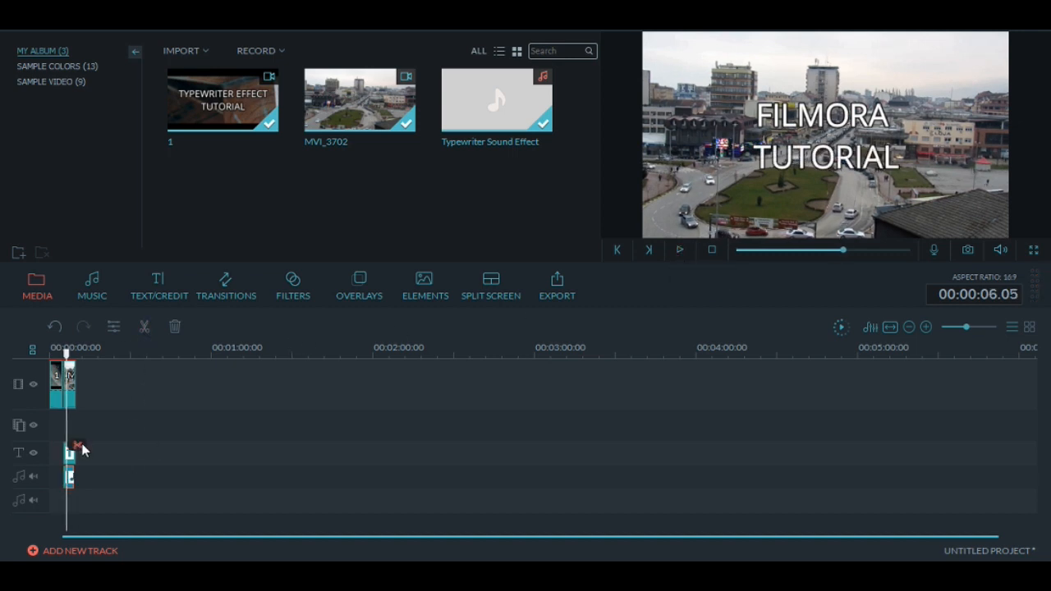
# Step: Delete the extra piece of the typewriter sound and preview the shortened clip
pyautogui.rightClick(69, 452)
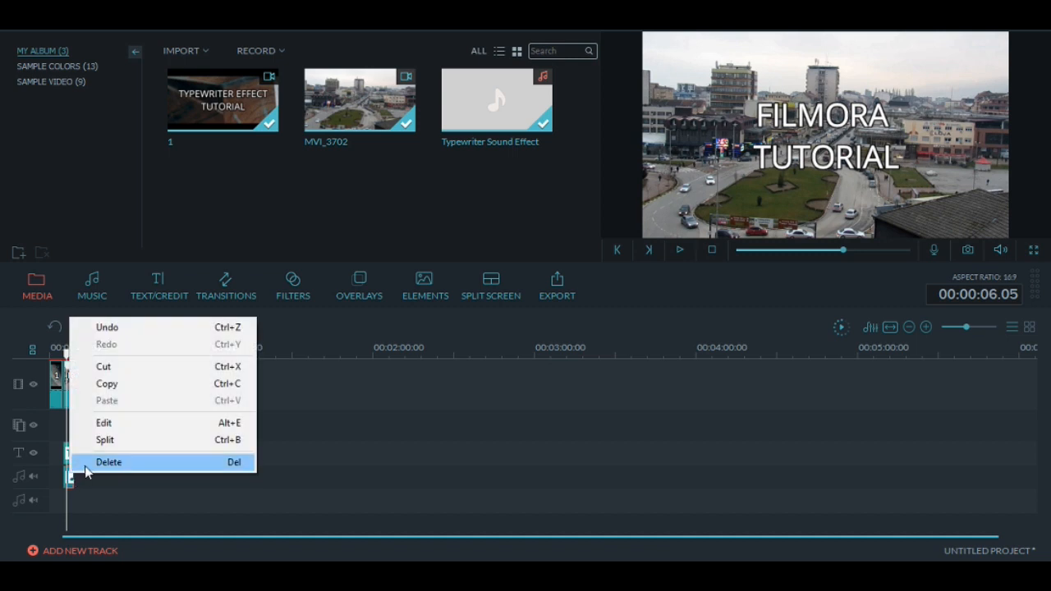
pyautogui.click(108, 461)
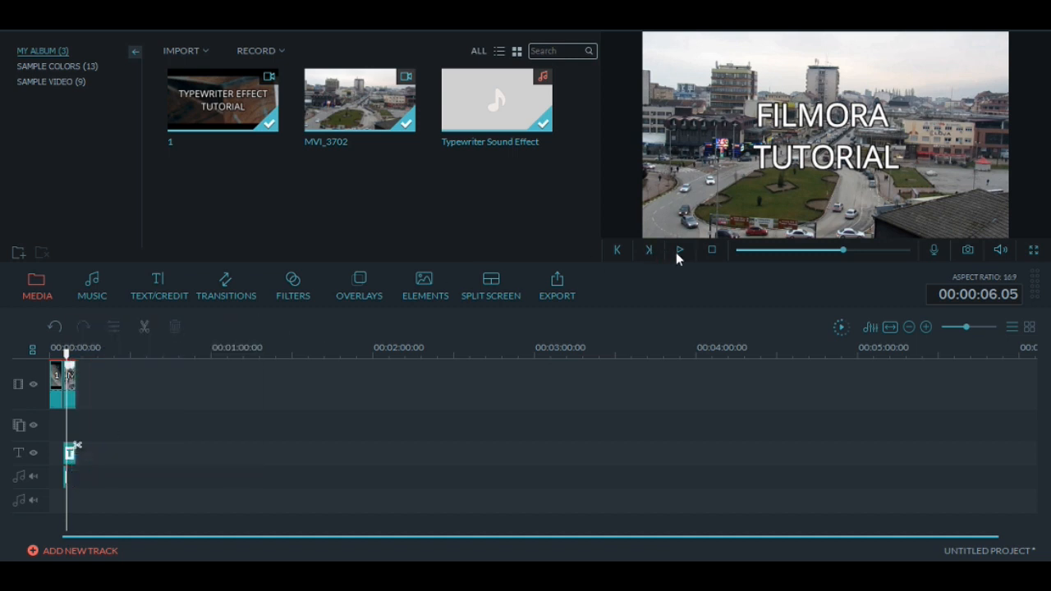
pyautogui.click(678, 250)
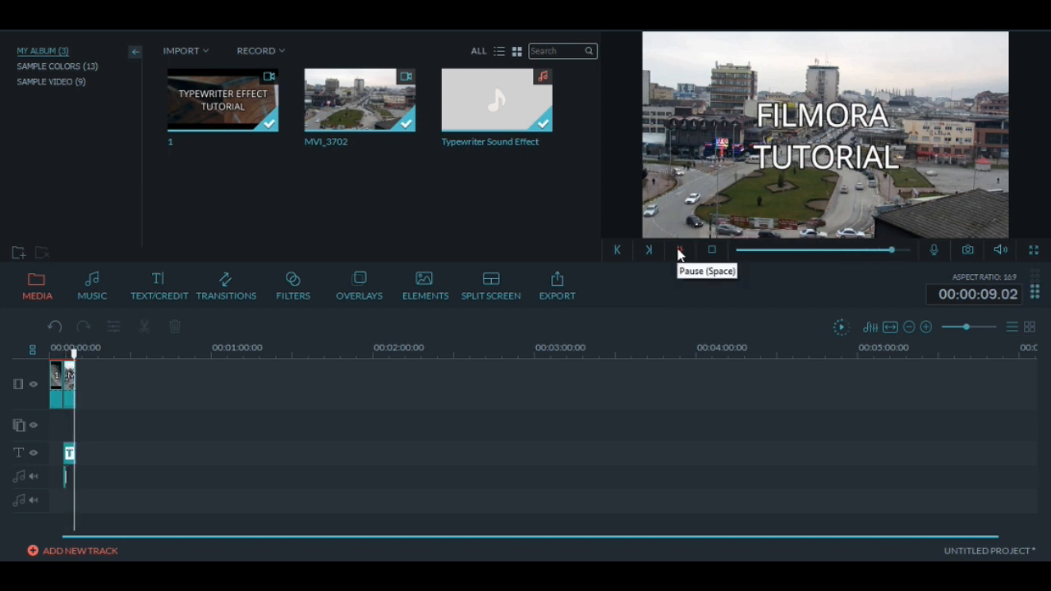
# Step: Crop the city footage tighter at 16:9 and enlarge the title's font size
pyautogui.rightClick(67, 378)
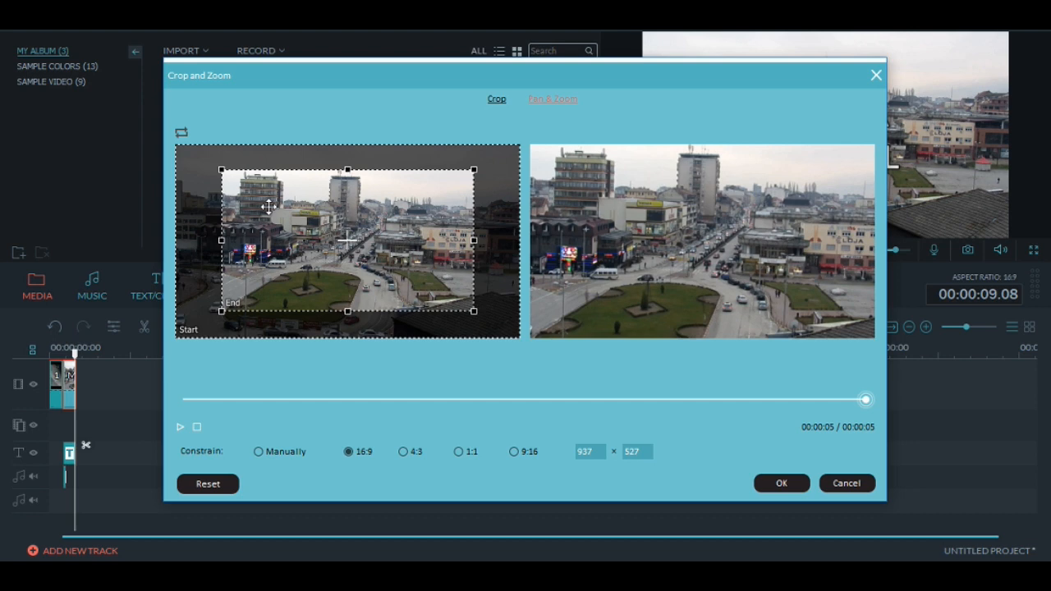
pyautogui.click(780, 482)
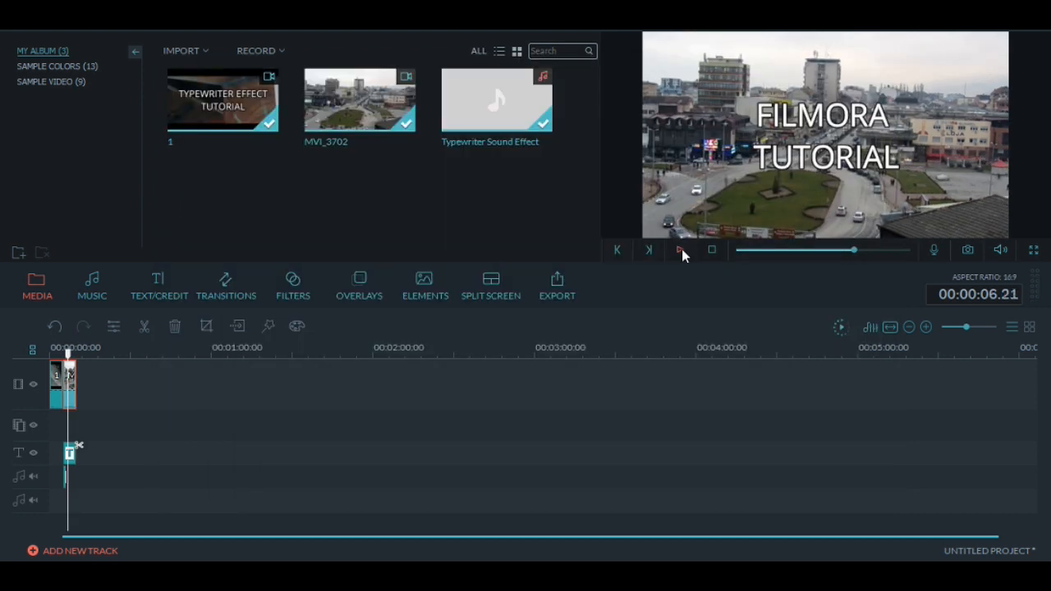
pyautogui.click(680, 249)
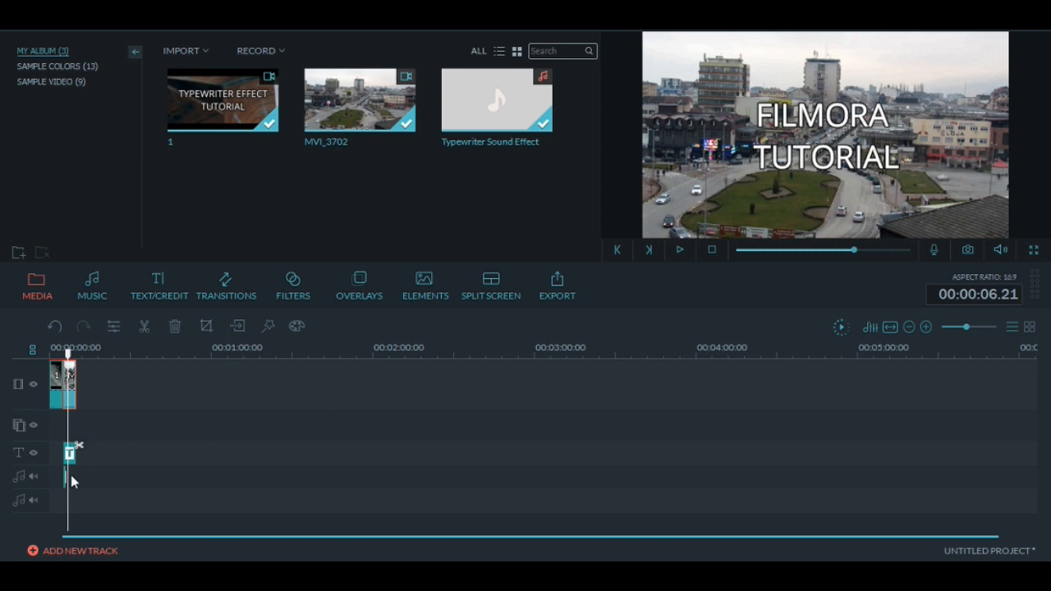
pyautogui.doubleClick(68, 453)
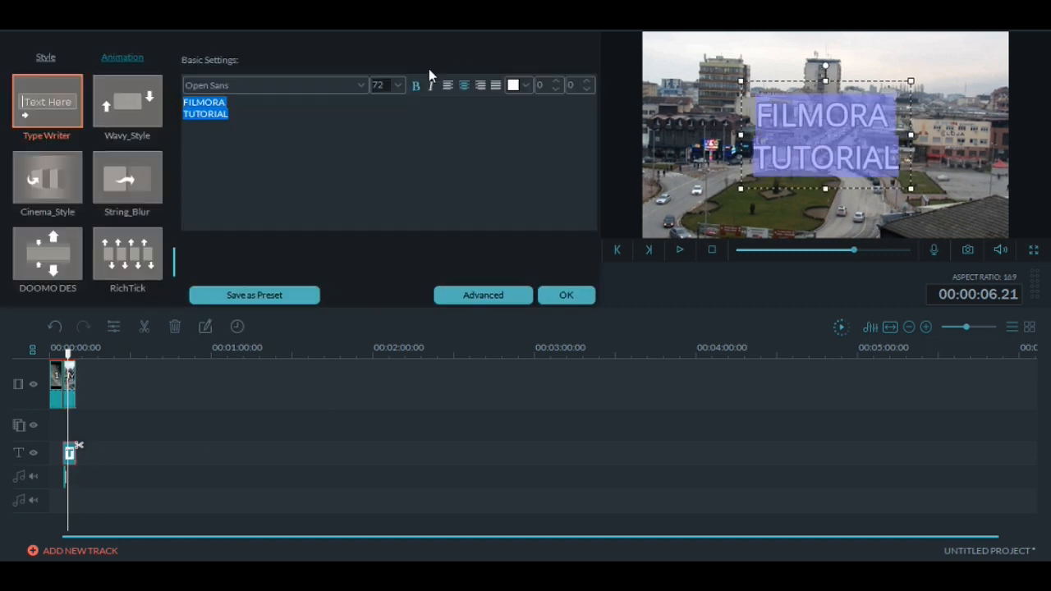
pyautogui.click(566, 295)
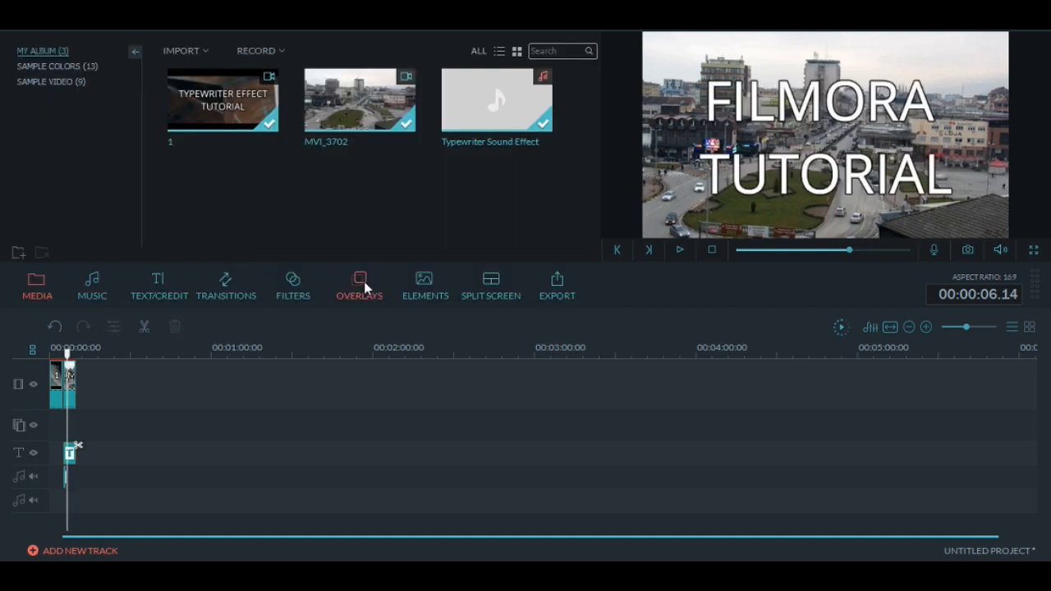
# Step: Add the Cinema 21:9 overlay above the video and play the letterboxed result
pyautogui.click(359, 283)
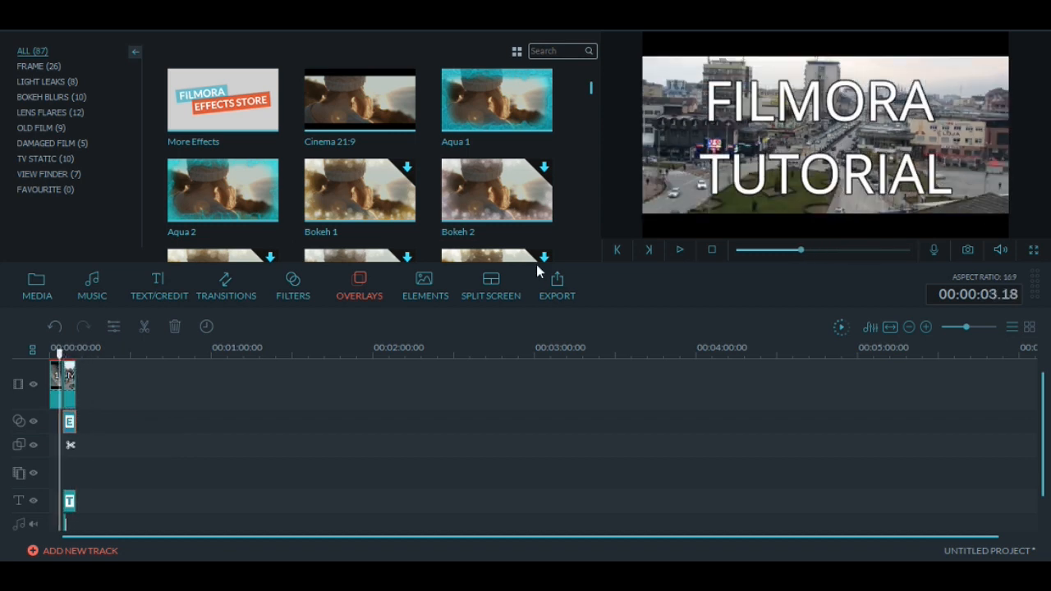
pyautogui.click(679, 250)
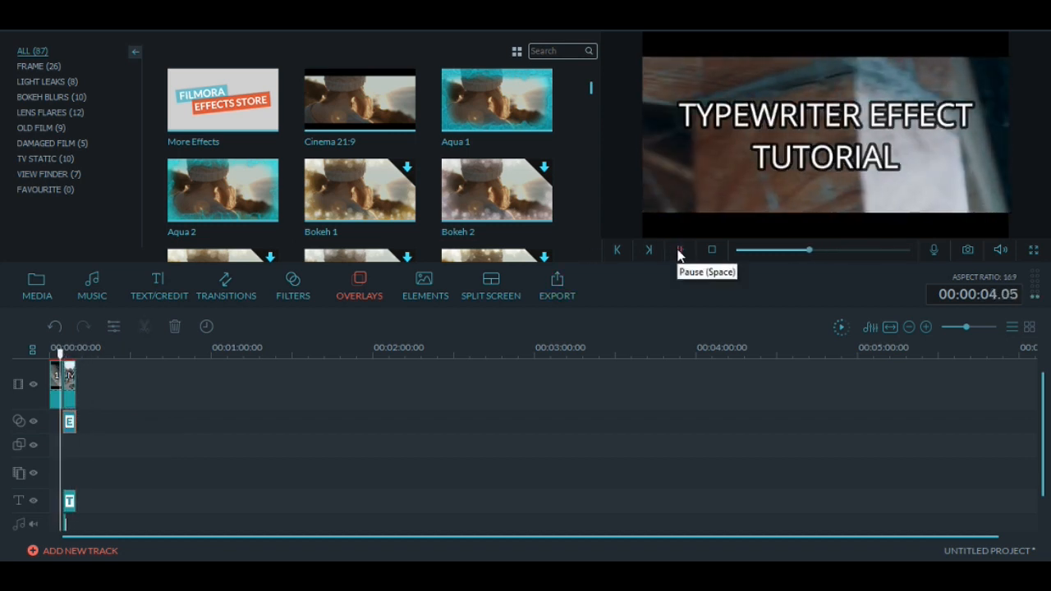